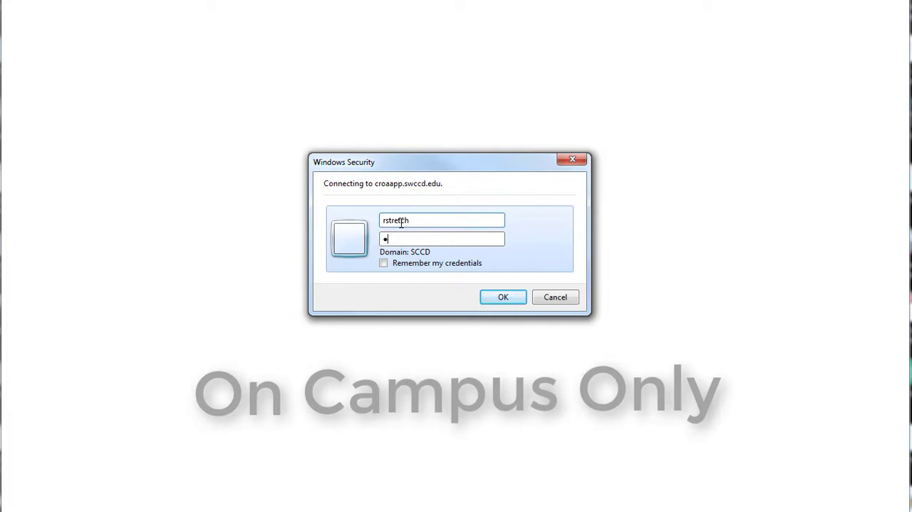
Enter the password and log on to CROAAPP:6400 with Windows AD authentication.
{"action": "type", "text": "password"}
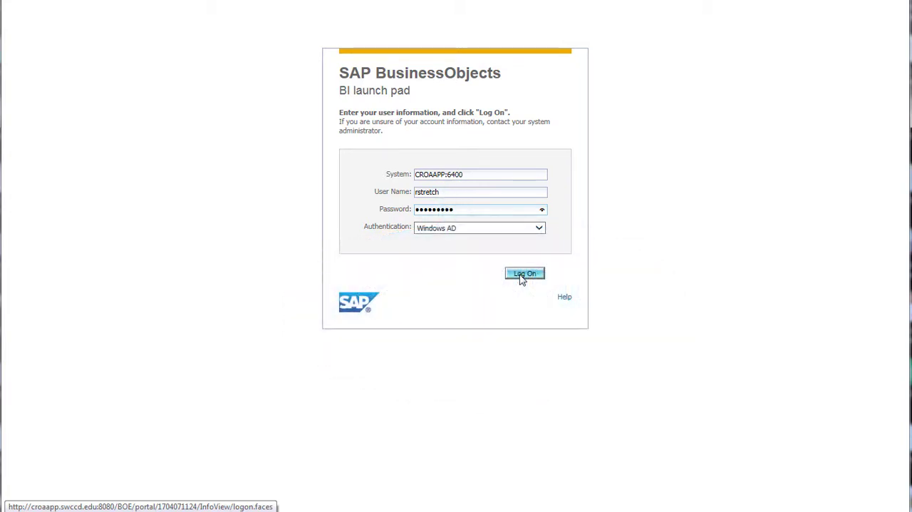
{"action": "left_click", "coordinate": [525, 274]}
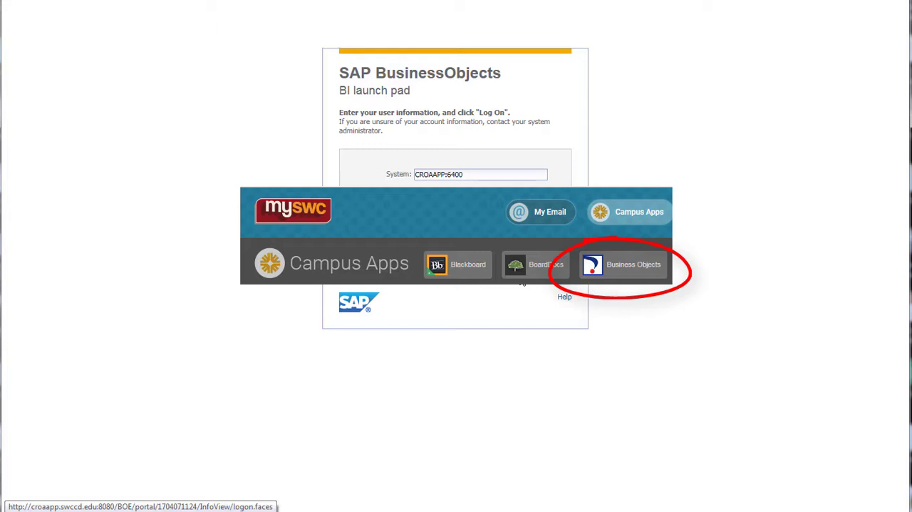
Browse Documents to the S70 - Program Review Reports folder.
{"action": "left_click", "coordinate": [632, 266]}
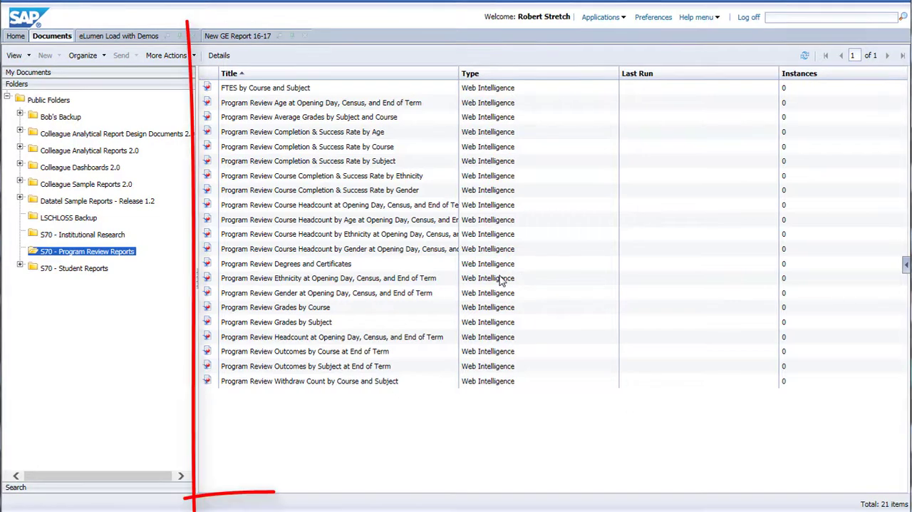
{"action": "mouse_move", "coordinate": [314, 285]}
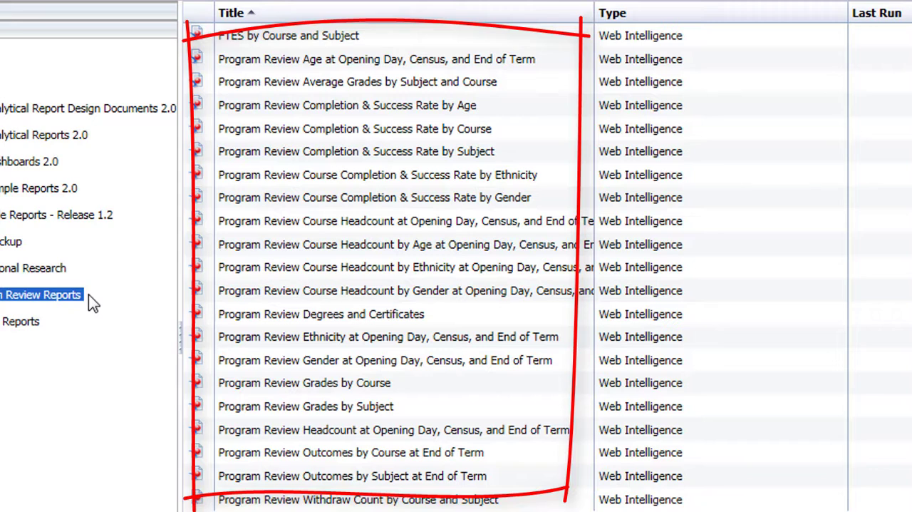
{"action": "mouse_move", "coordinate": [180, 252]}
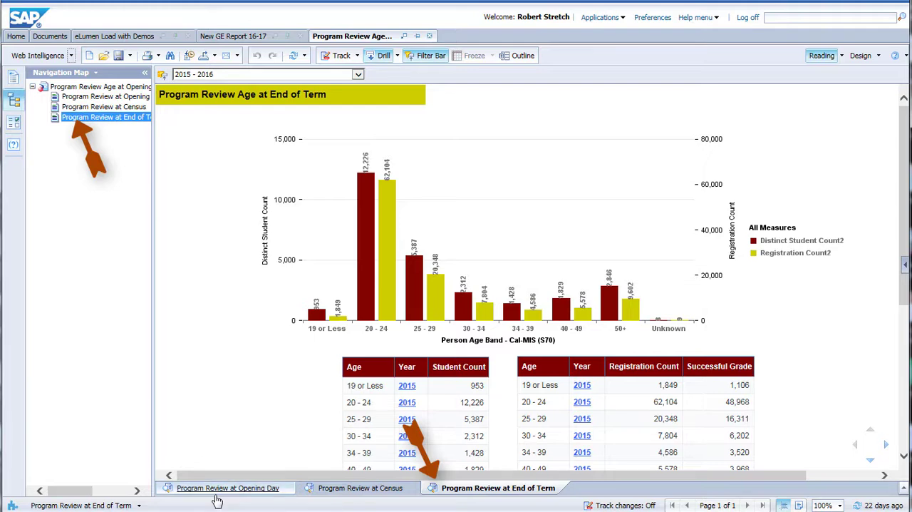
View the Opening Day, Census and End of Term report tabs, returning to Opening Day.
{"action": "left_click", "coordinate": [235, 487]}
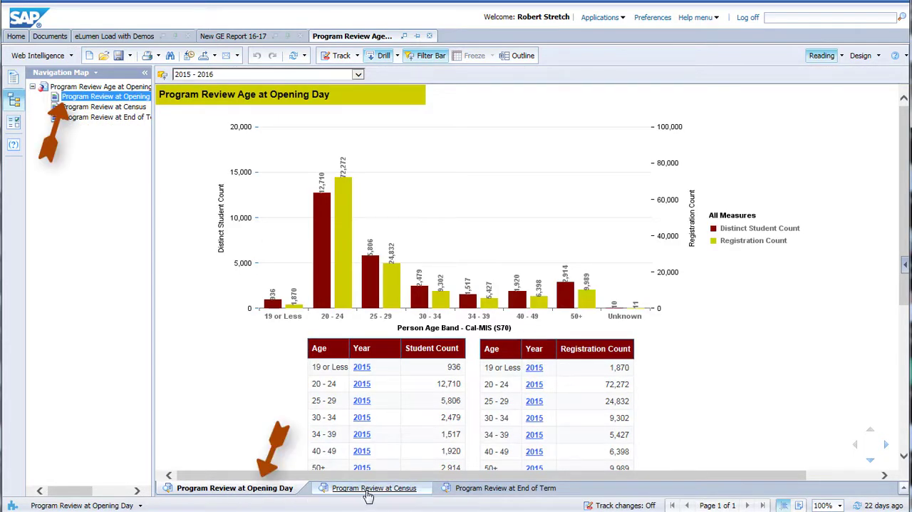
{"action": "left_click", "coordinate": [368, 488]}
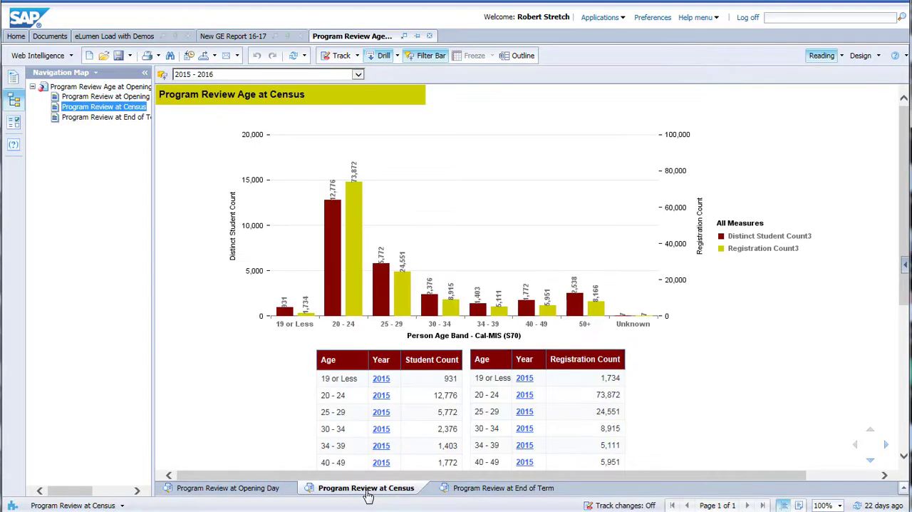
{"action": "mouse_move", "coordinate": [392, 496]}
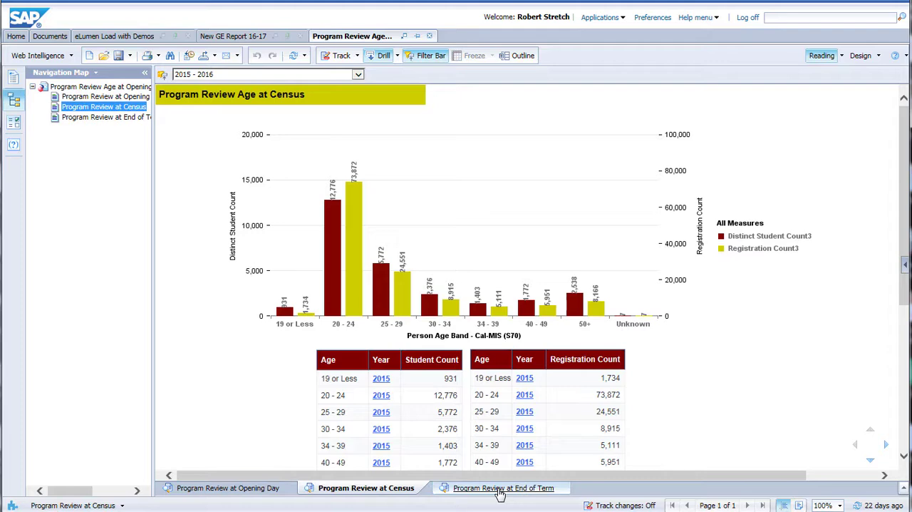
{"action": "left_click", "coordinate": [500, 487]}
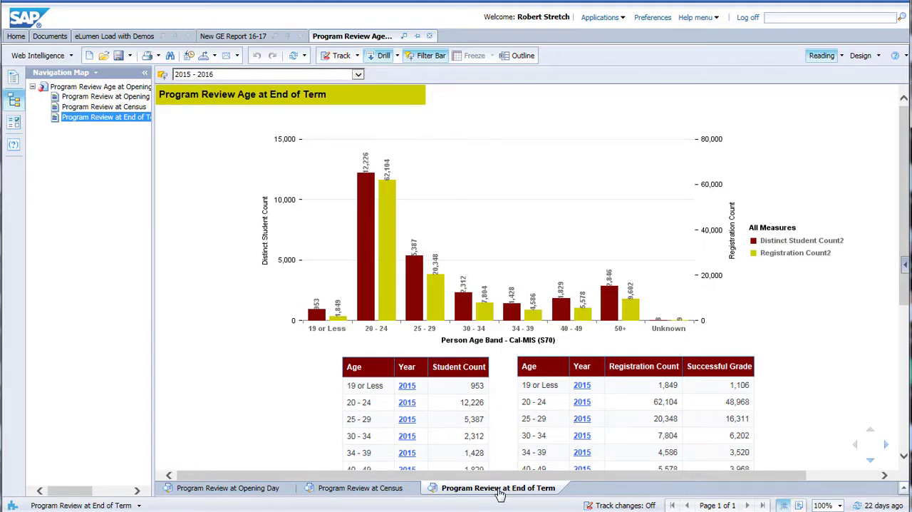
{"action": "left_click", "coordinate": [231, 487]}
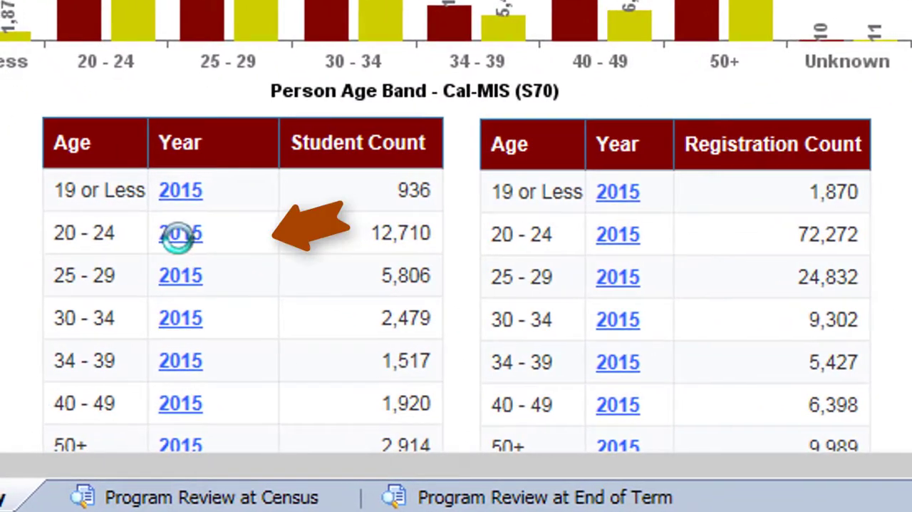
Drill 2015 into terms, drill back up, and filter the report to 2013 - 2014.
{"action": "left_click", "coordinate": [179, 232]}
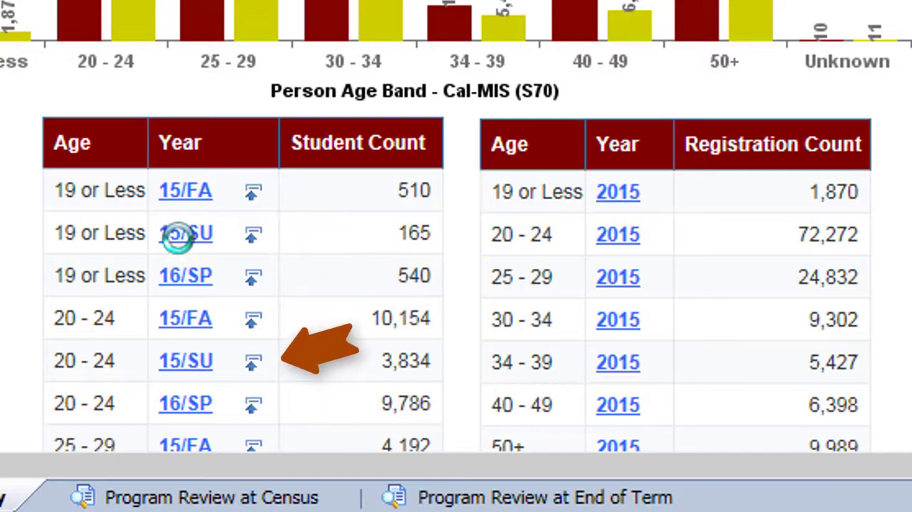
{"action": "mouse_move", "coordinate": [254, 234]}
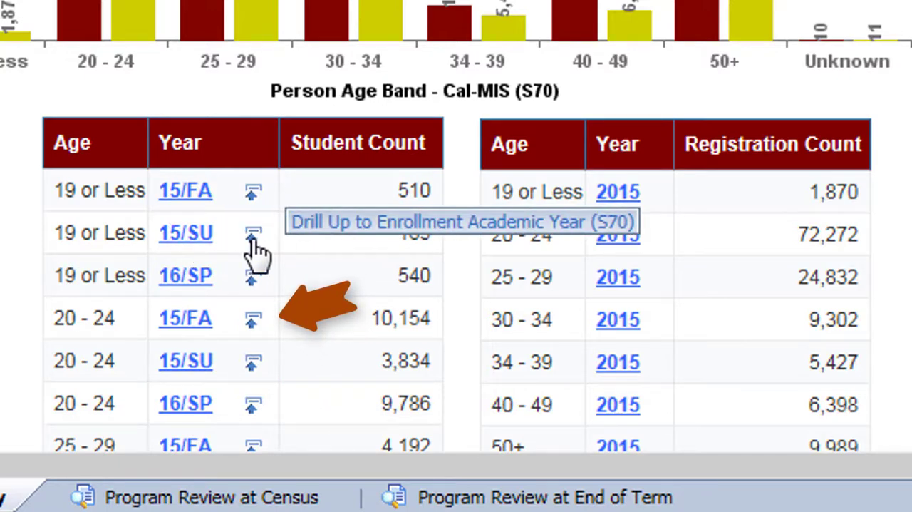
{"action": "left_click", "coordinate": [254, 234]}
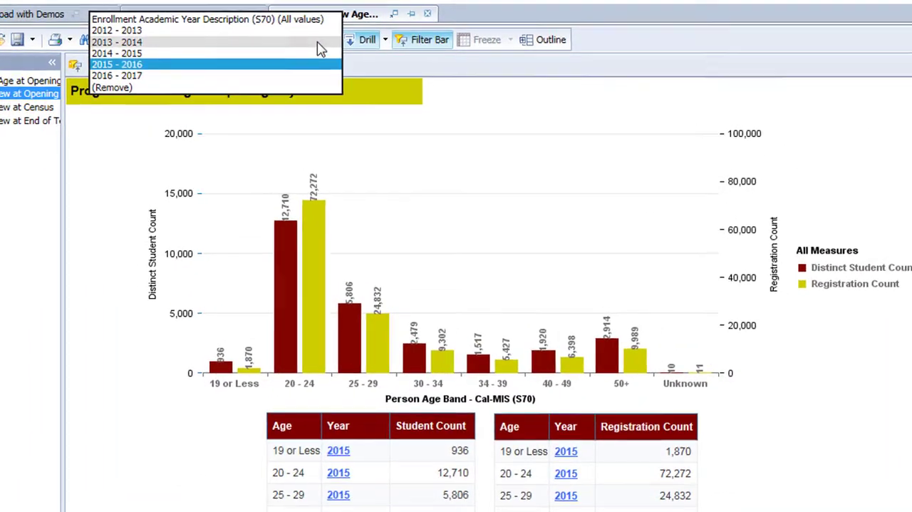
{"action": "left_click", "coordinate": [126, 41]}
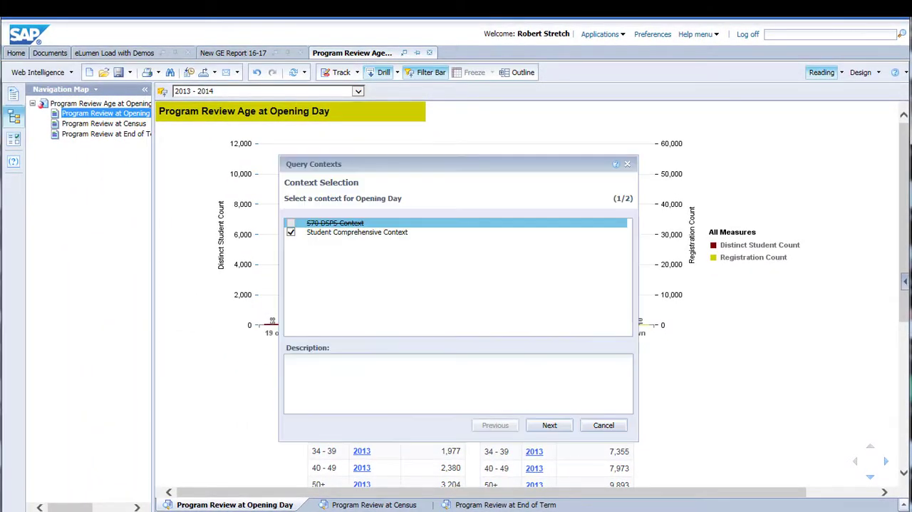
{"action": "mouse_move", "coordinate": [547, 424]}
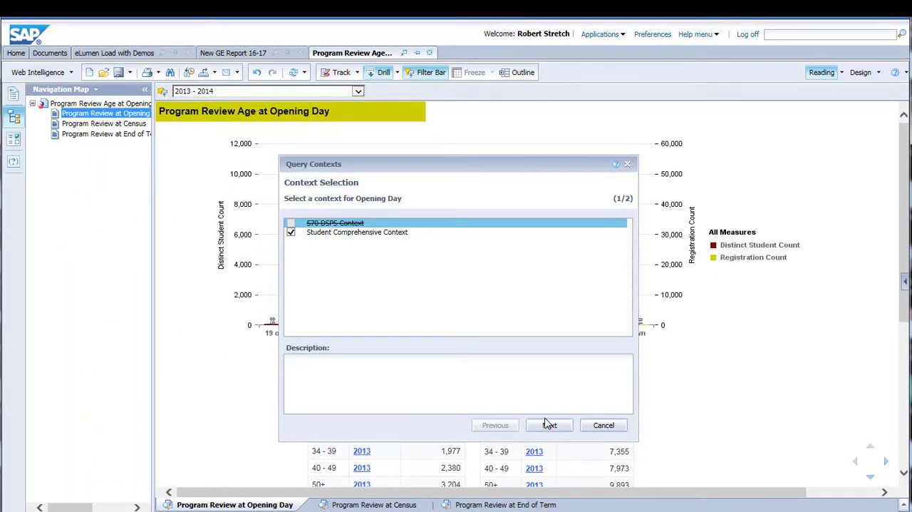
Confirm Student Comprehensive Context for Opening Day and Census and run the queries.
{"action": "left_click", "coordinate": [549, 425]}
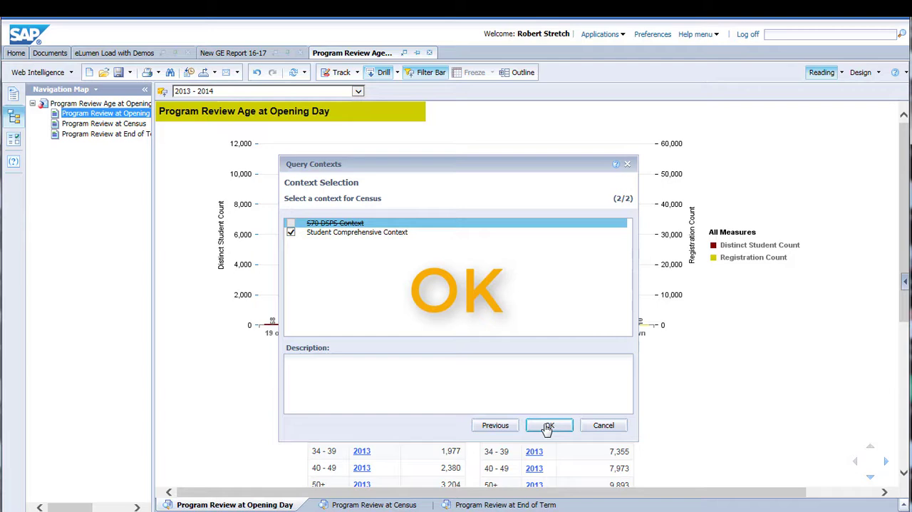
{"action": "left_click", "coordinate": [549, 425]}
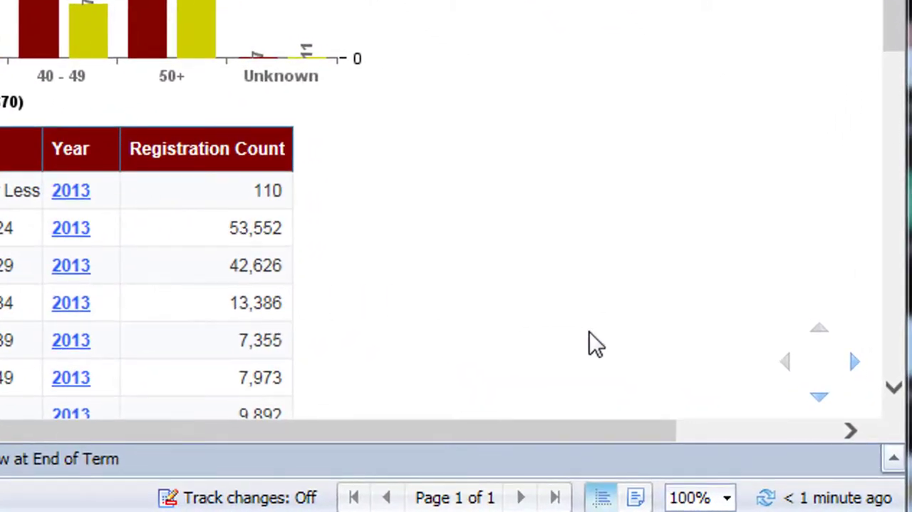
{"action": "mouse_move", "coordinate": [770, 496]}
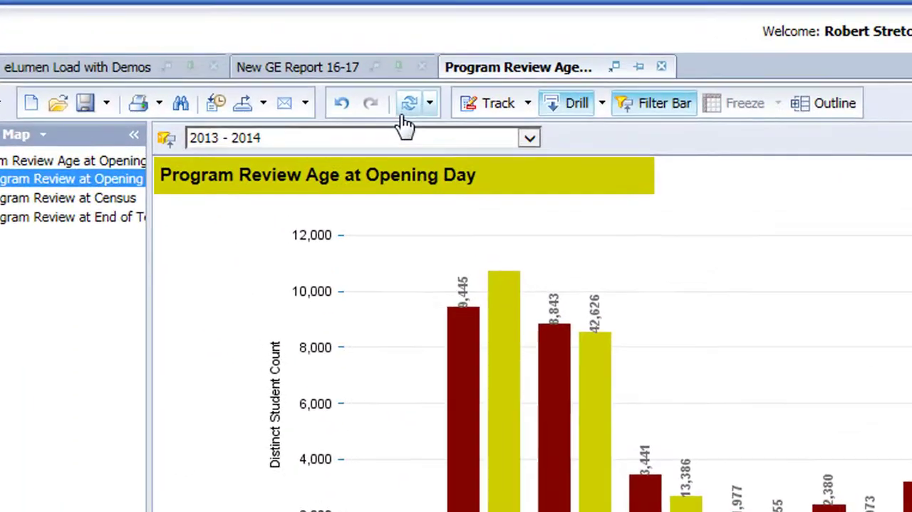
{"action": "mouse_move", "coordinate": [476, 130]}
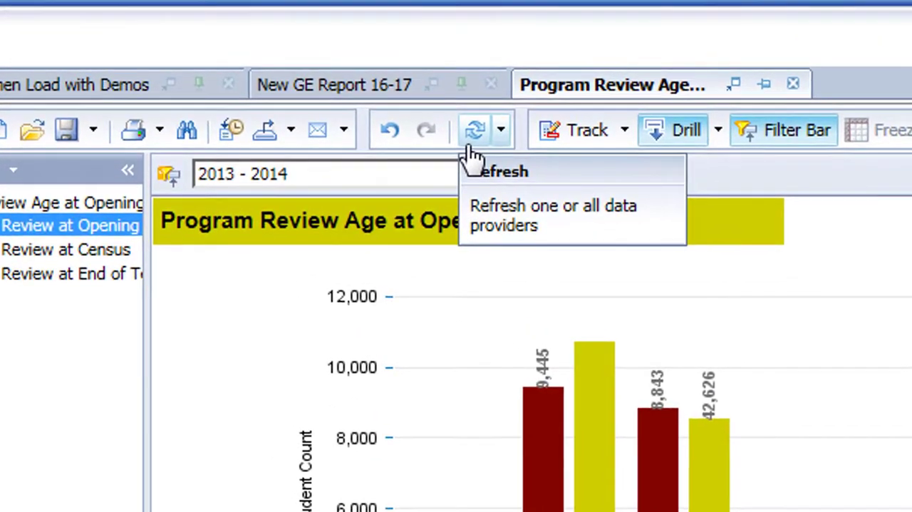
{"action": "mouse_move", "coordinate": [311, 188]}
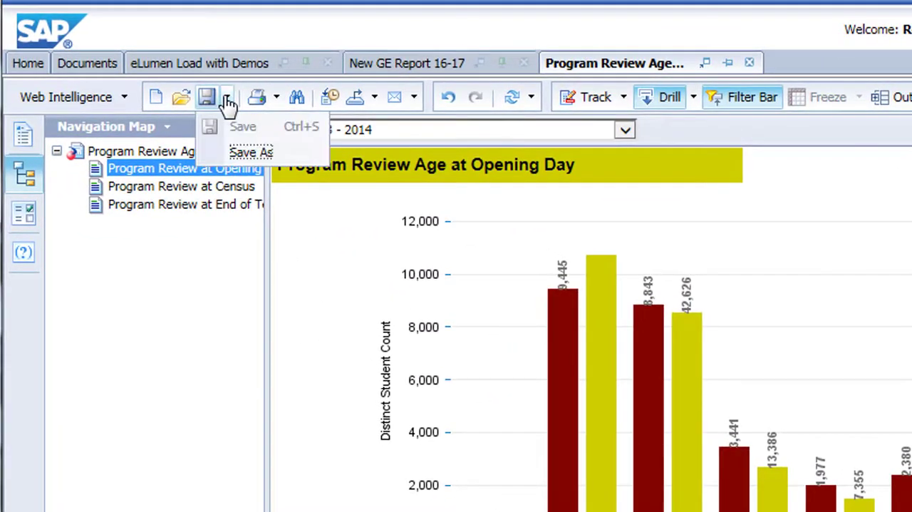
{"action": "mouse_move", "coordinate": [249, 154]}
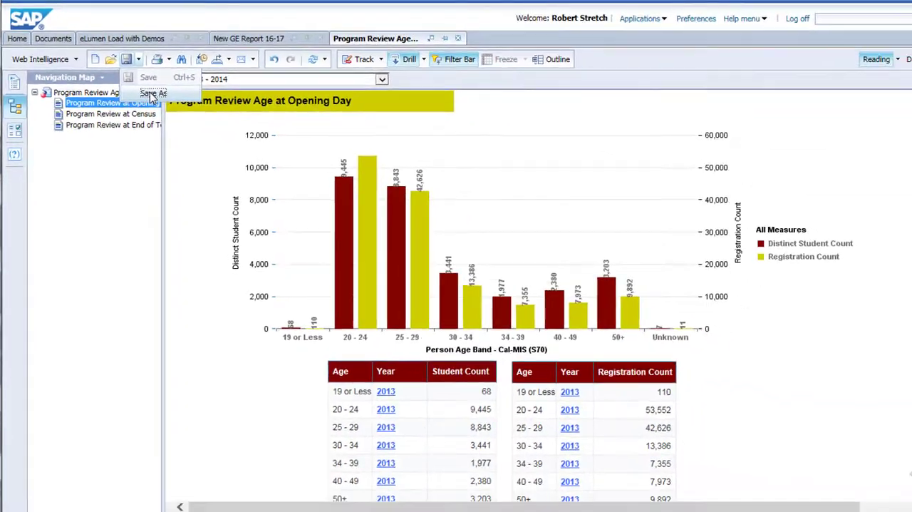
{"action": "left_click", "coordinate": [154, 94]}
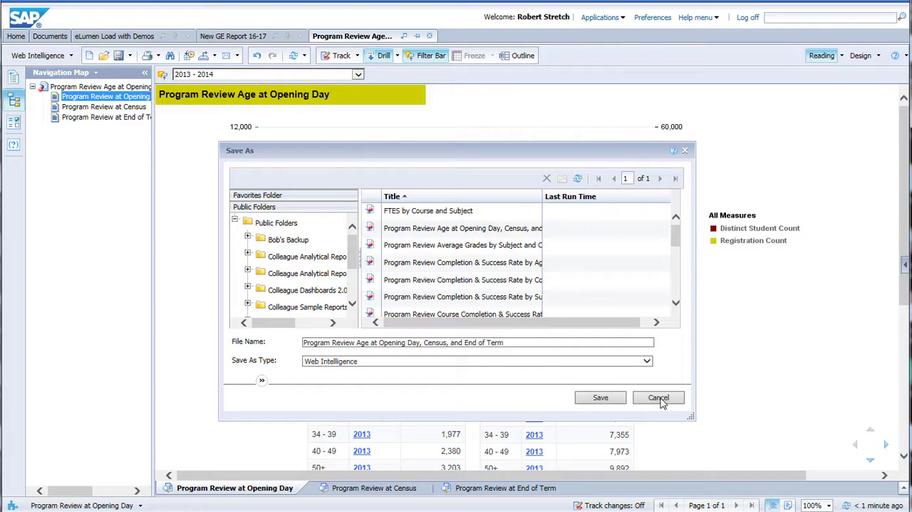
{"action": "left_click", "coordinate": [659, 396]}
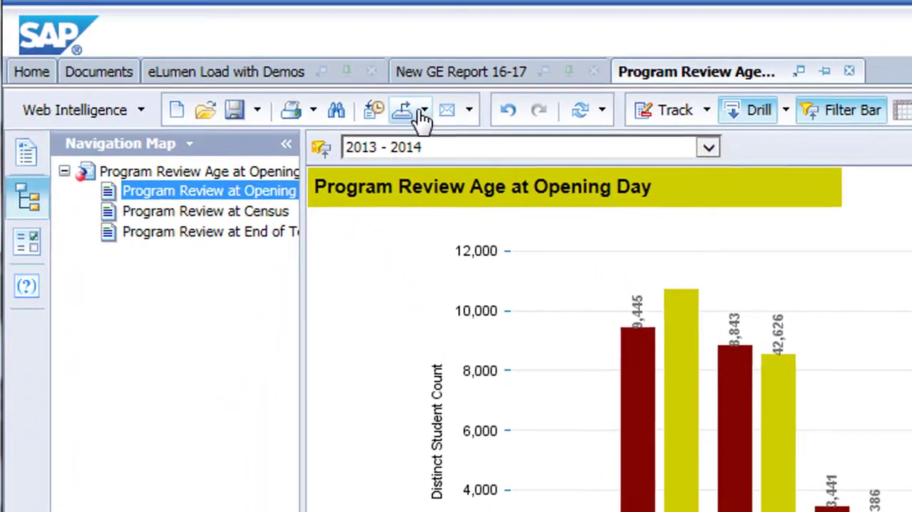
Choose Export Document As to export the whole Program Review Age document as PDF.
{"action": "left_click", "coordinate": [425, 110]}
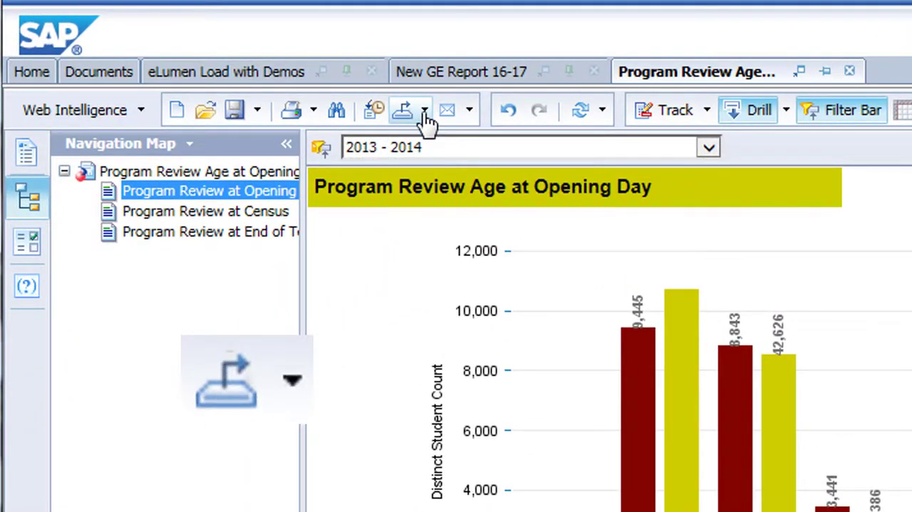
{"action": "left_click", "coordinate": [422, 109]}
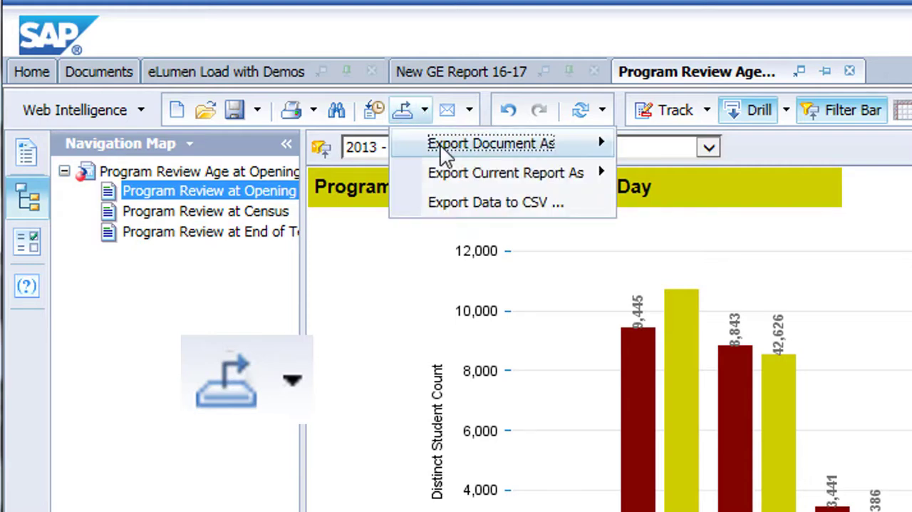
{"action": "mouse_move", "coordinate": [491, 143]}
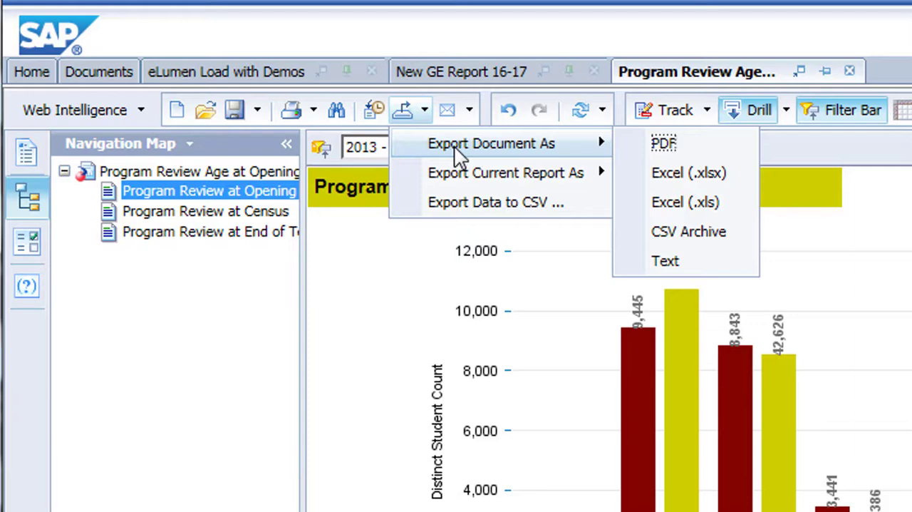
{"action": "mouse_move", "coordinate": [470, 173]}
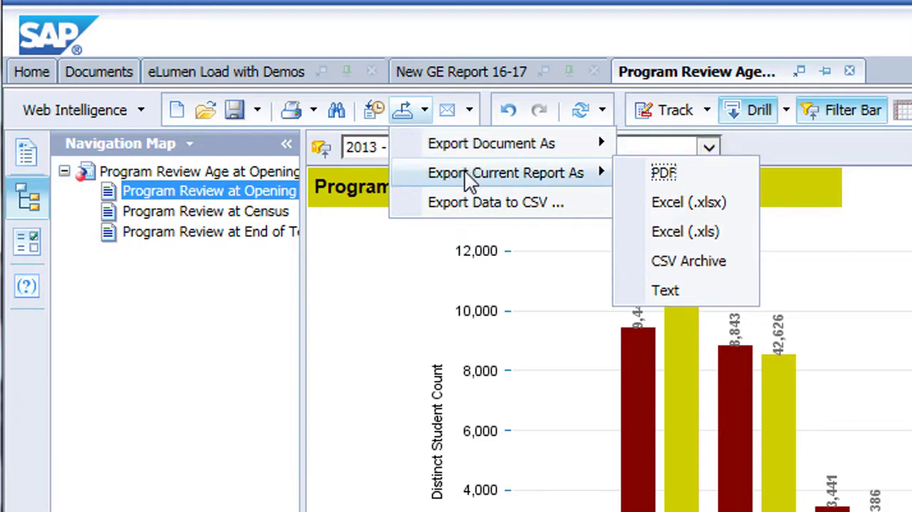
{"action": "mouse_move", "coordinate": [472, 206]}
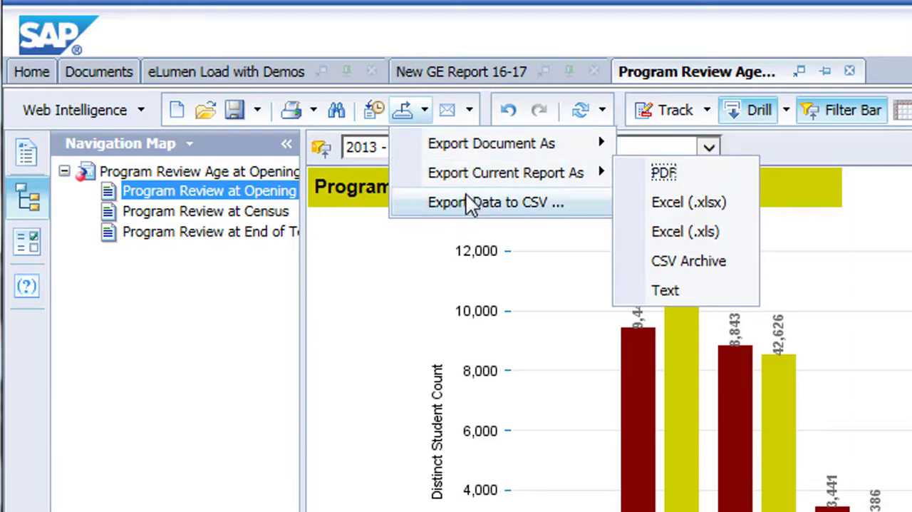
{"action": "mouse_move", "coordinate": [472, 214]}
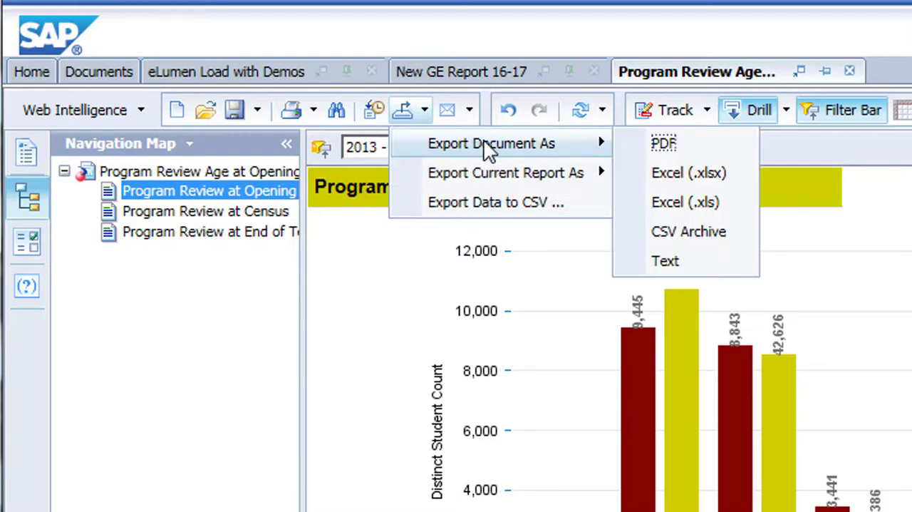
{"action": "mouse_move", "coordinate": [673, 150]}
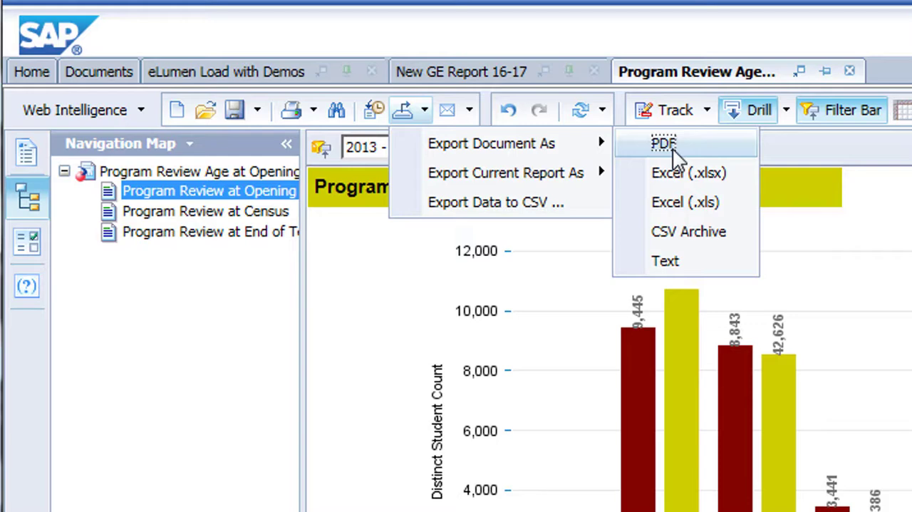
{"action": "mouse_move", "coordinate": [666, 150]}
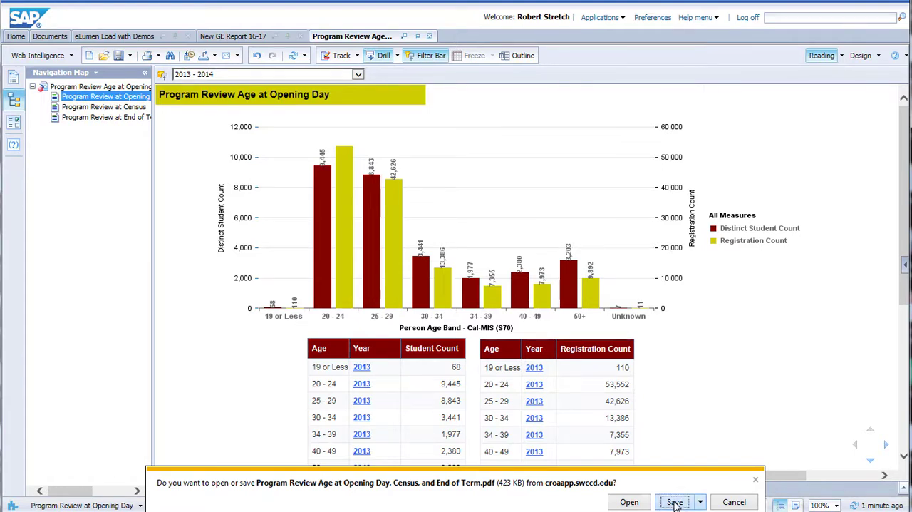
Save the exported PDF download and open it once complete.
{"action": "left_click", "coordinate": [676, 502]}
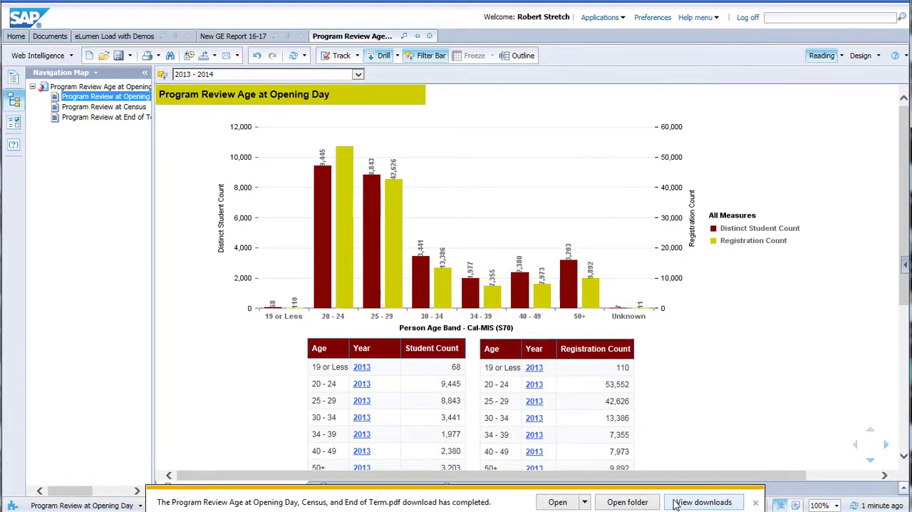
{"action": "left_click", "coordinate": [755, 502]}
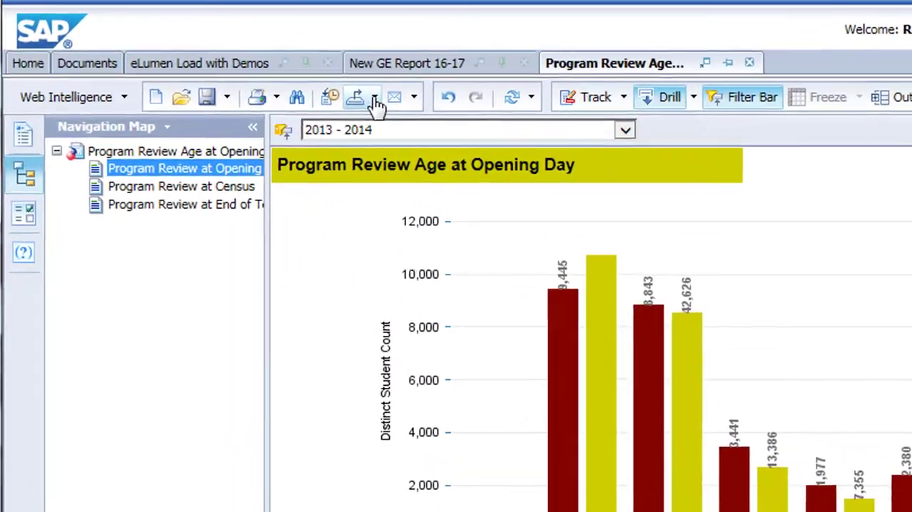
Review the three-page Program Review Age PDF in Adobe Acrobat Pro DC.
{"action": "left_click", "coordinate": [357, 97]}
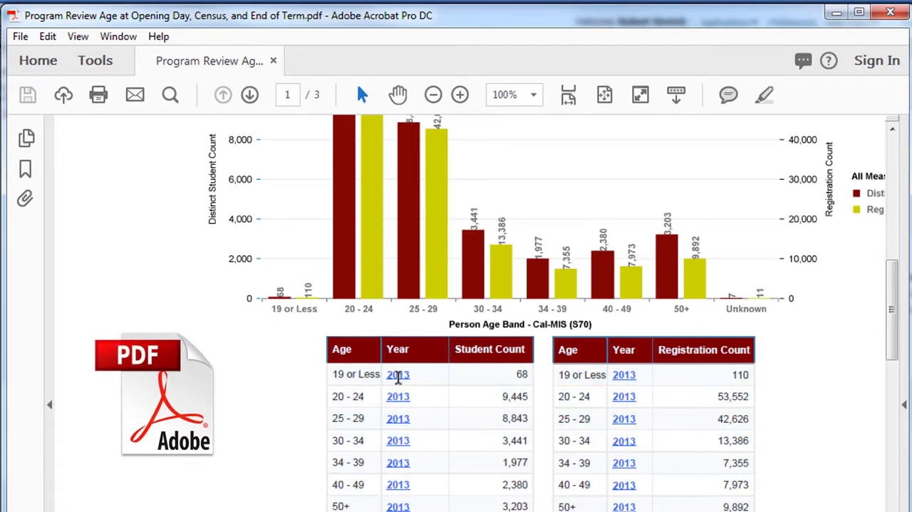
{"action": "mouse_move", "coordinate": [254, 328]}
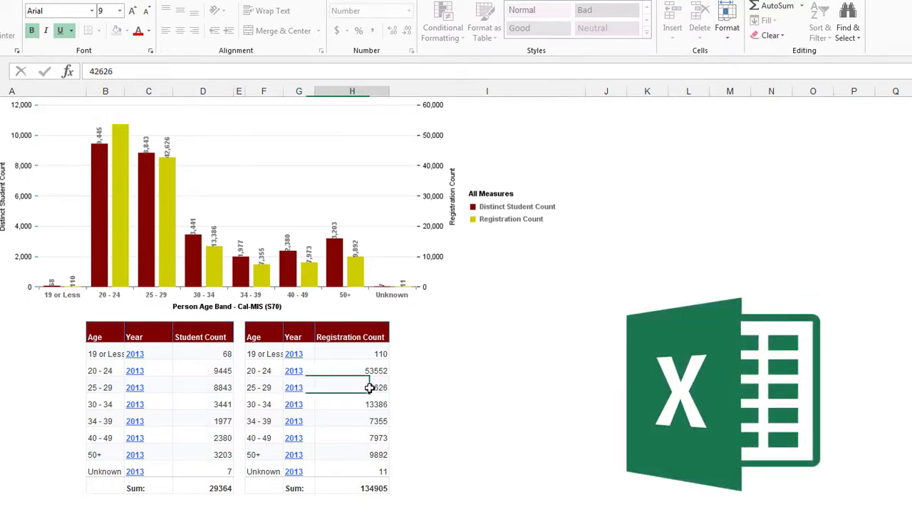
Check the ages 25–29 registration count in the exported Excel workbook.
{"action": "left_click", "coordinate": [368, 388]}
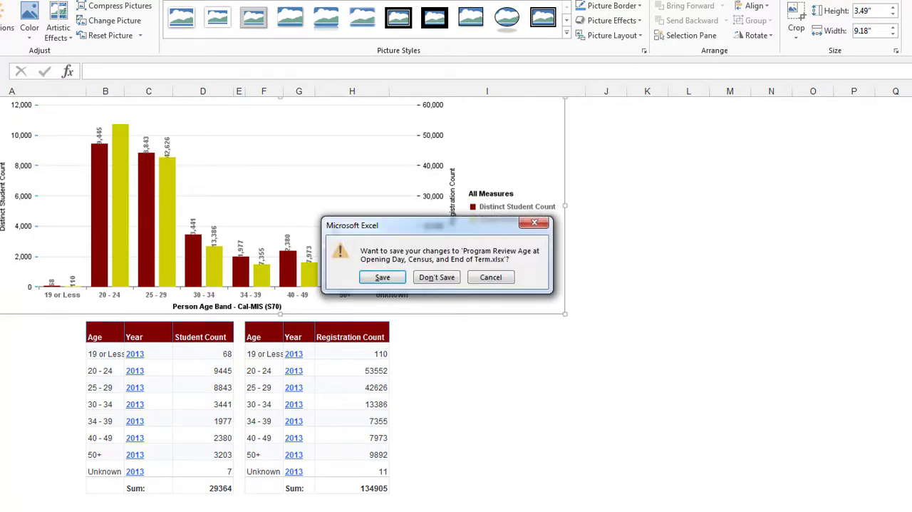
{"action": "mouse_move", "coordinate": [436, 276]}
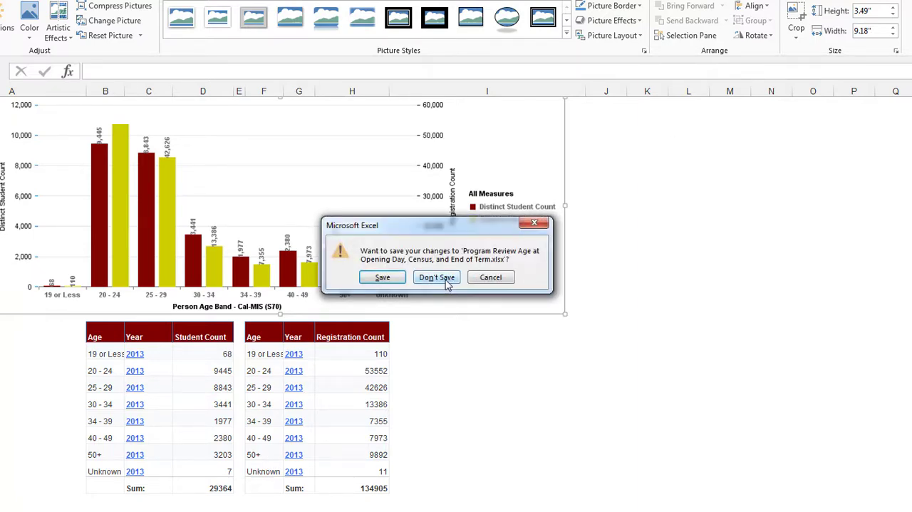
Close the workbook with Don't Save and return to the Web Intelligence report.
{"action": "left_click", "coordinate": [437, 276]}
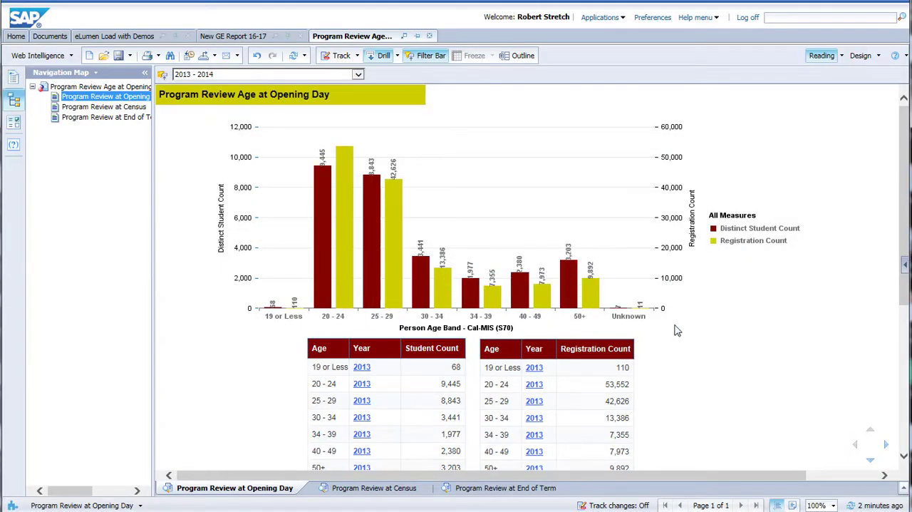
{"action": "mouse_move", "coordinate": [699, 333]}
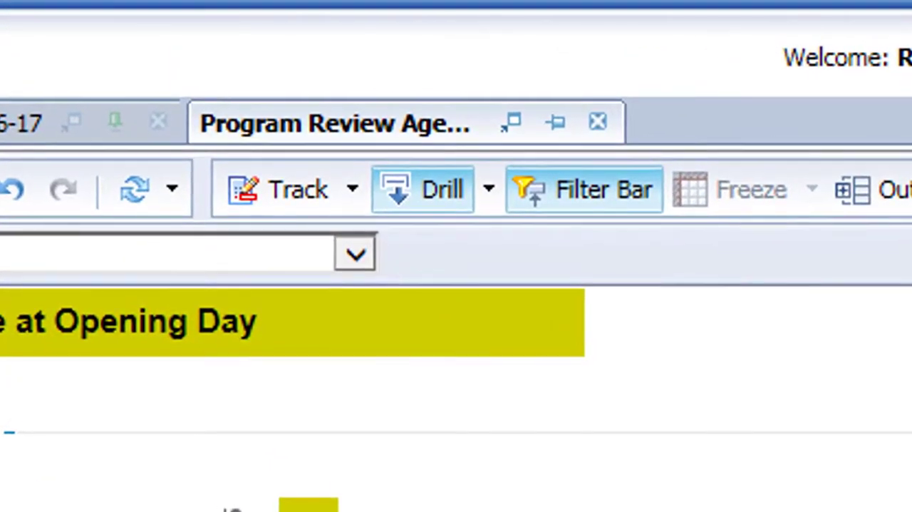
{"action": "mouse_move", "coordinate": [596, 123]}
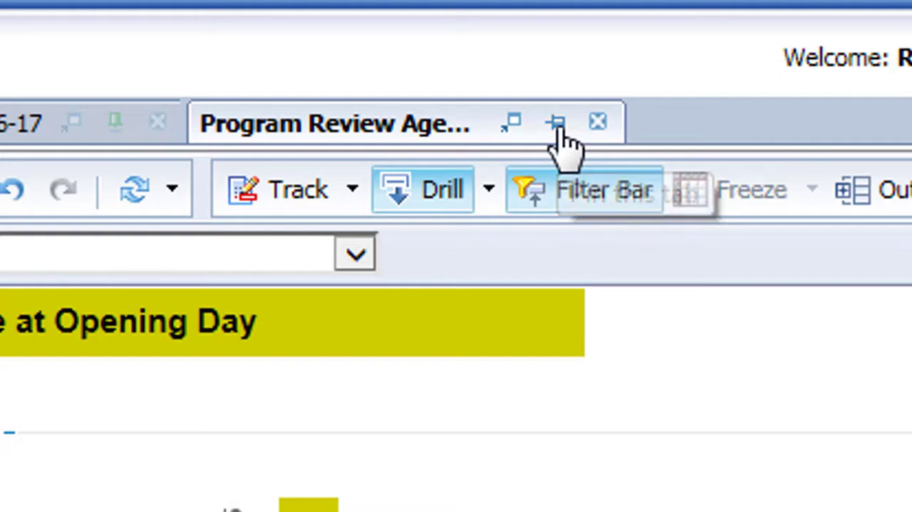
Pin the Program Review Age tab so the 2013–2014 Opening Day results stay open.
{"action": "left_click", "coordinate": [553, 123]}
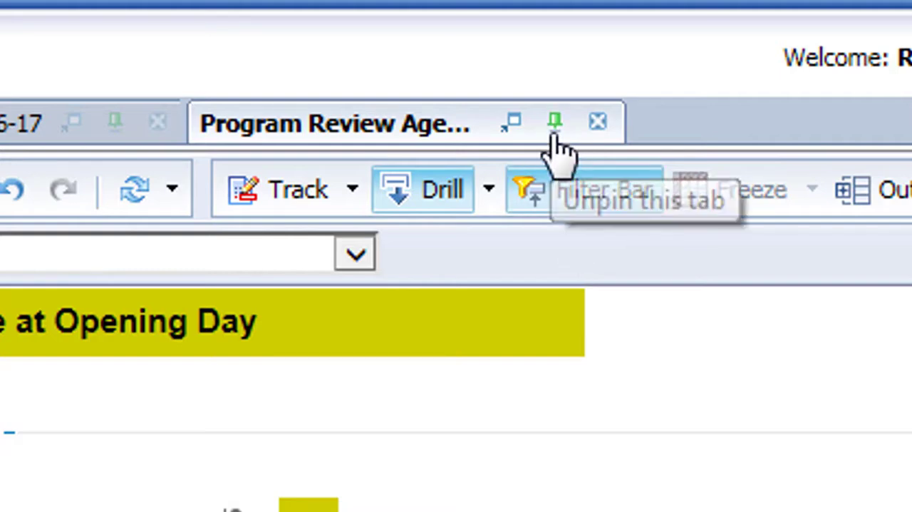
{"action": "mouse_move", "coordinate": [555, 121]}
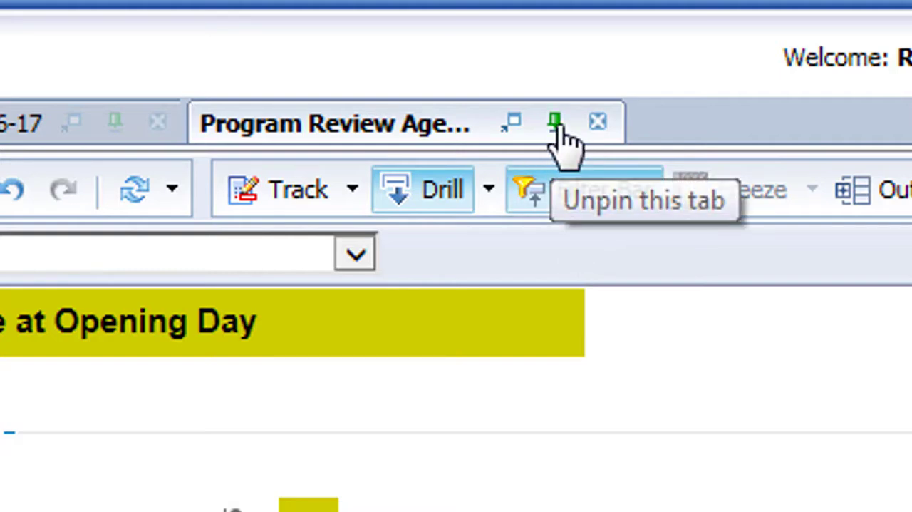
{"action": "mouse_move", "coordinate": [596, 121]}
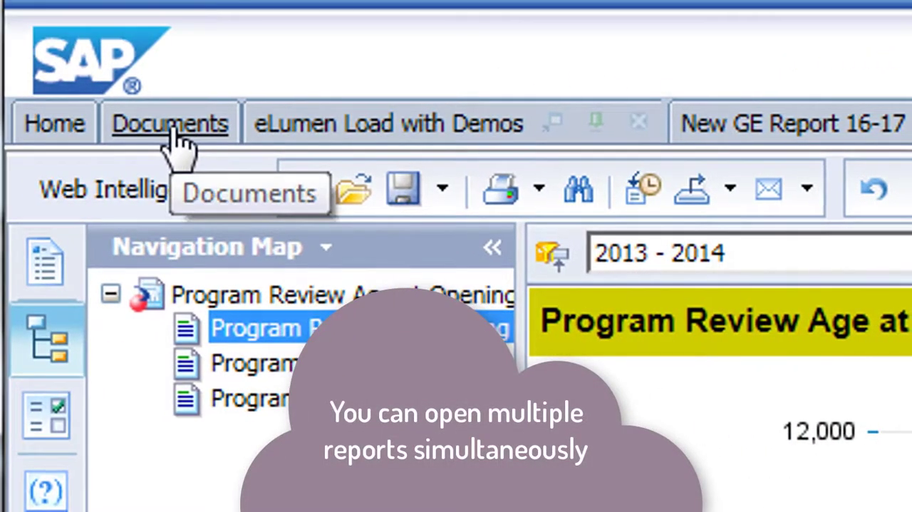
Log off from BI launch pad, reaching the leave-this-page warning about unsaved modifications.
{"action": "left_click", "coordinate": [170, 122]}
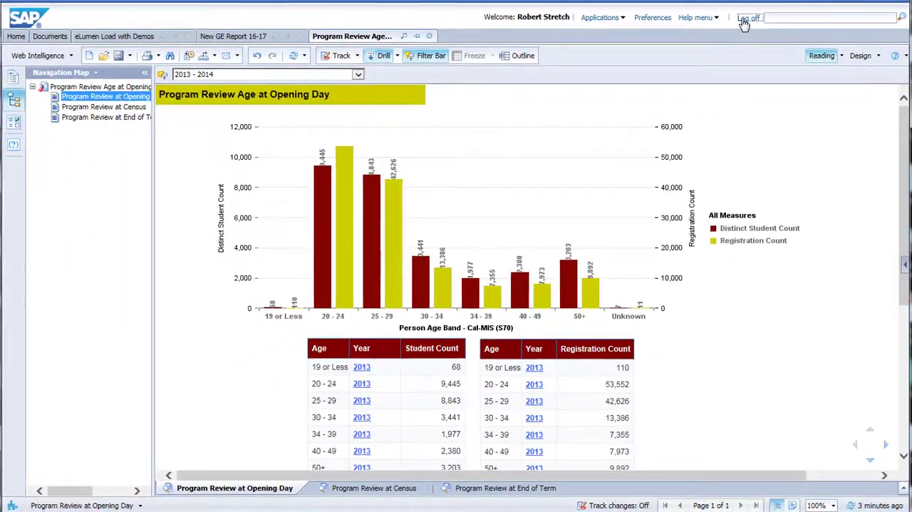
{"action": "left_click", "coordinate": [743, 18]}
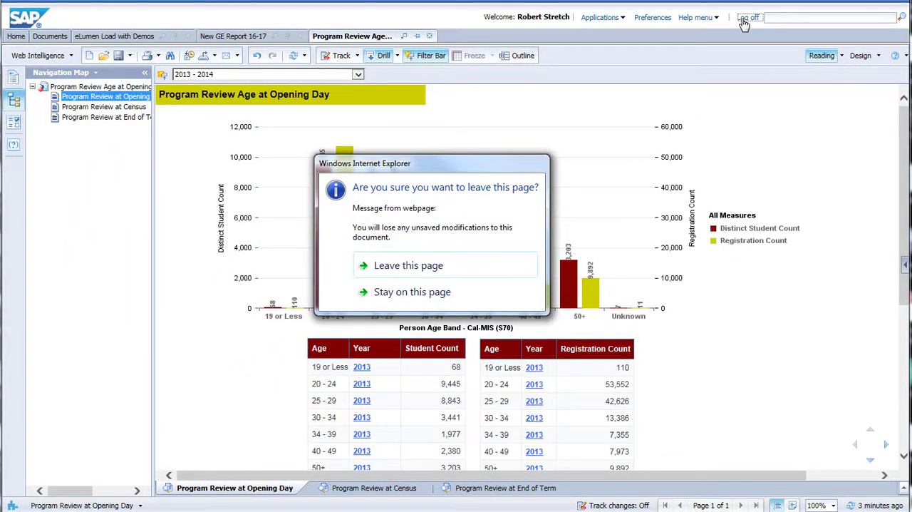